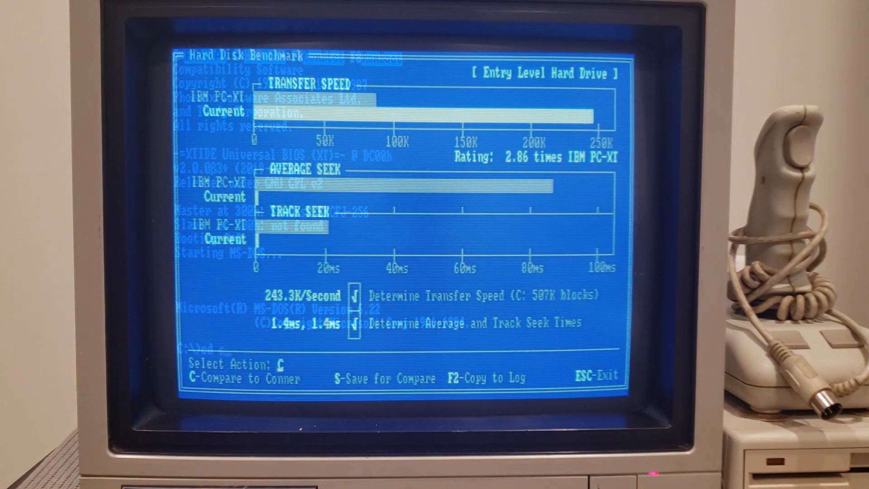
# Step: Save the 2.86× IBM PC-XT disk benchmark result with a description
pyautogui.press('s')
pyautogui.write('tanr')
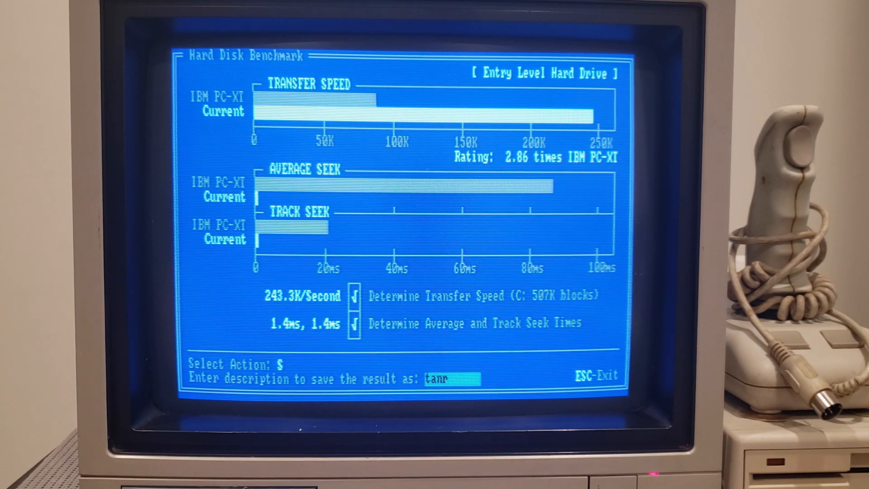
pyautogui.write('decf')
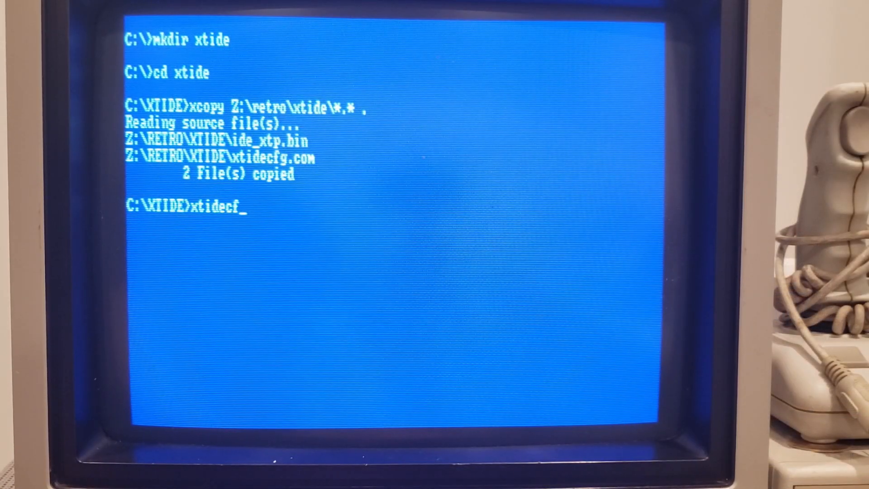
pyautogui.write('g')
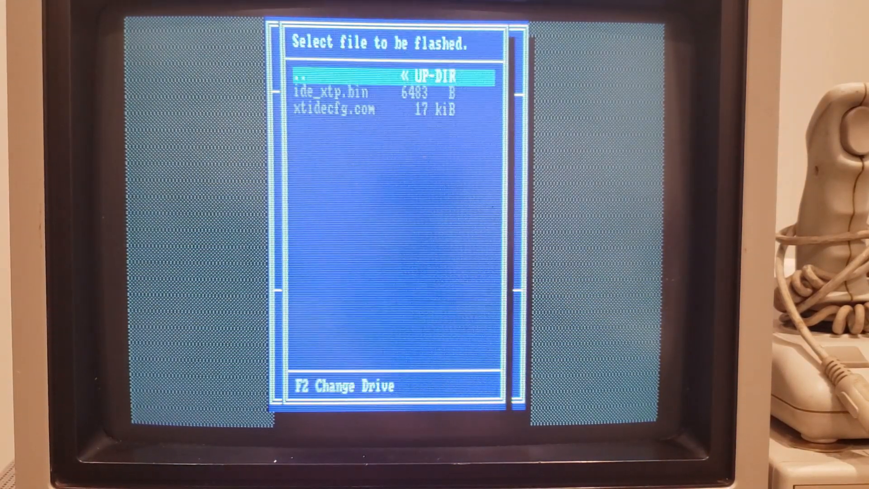
# Step: Load ide_xtp.bin, set the EEPROM address to DC00h, and start flashing
pyautogui.press('Down')
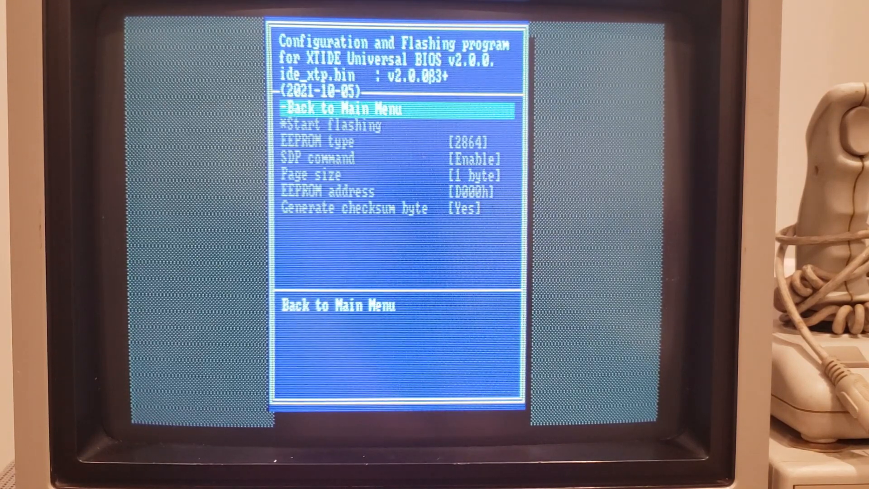
pyautogui.press('down')
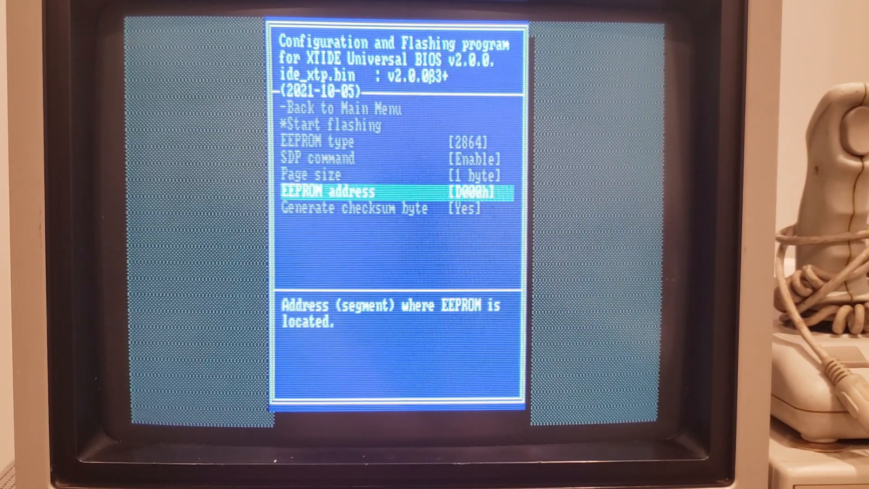
pyautogui.press('Return')
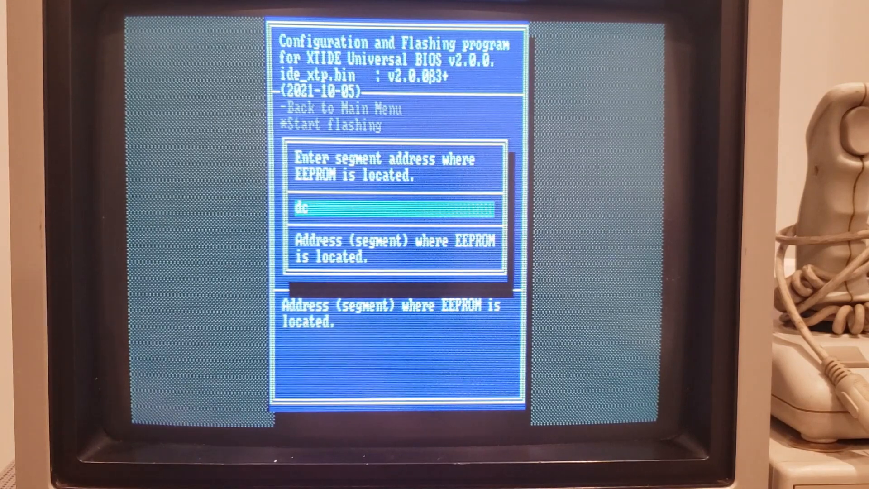
pyautogui.press('Return')
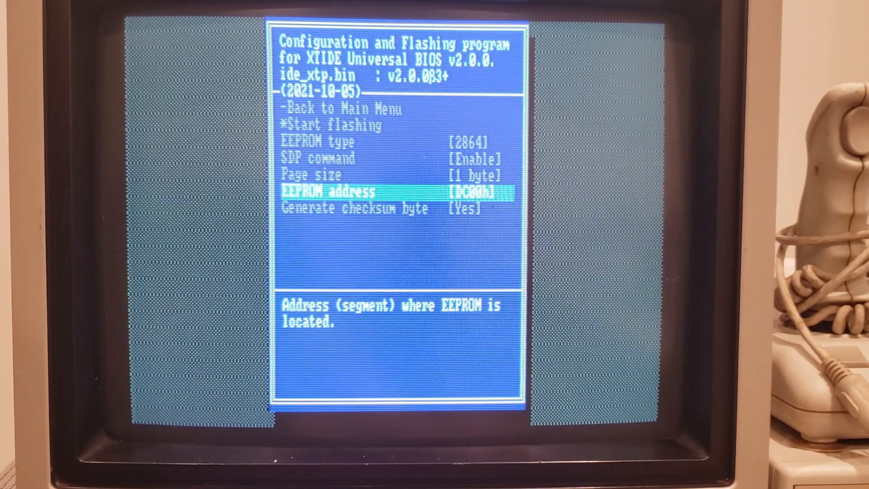
pyautogui.press('up')
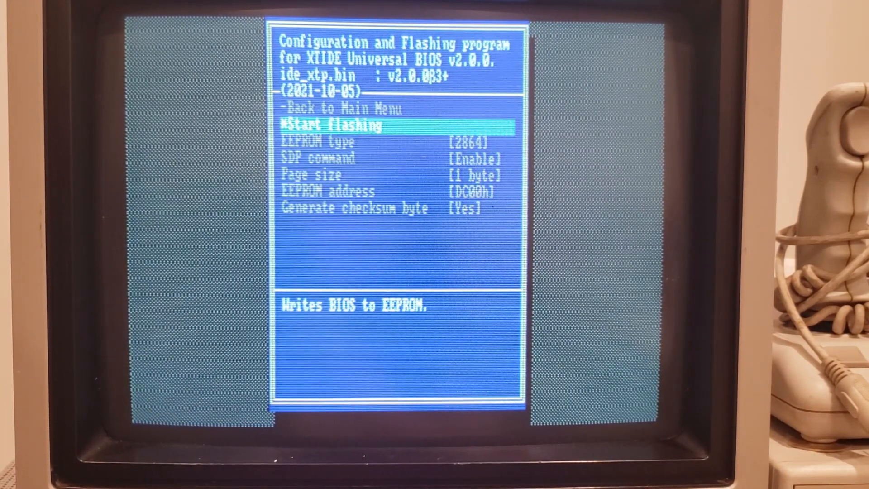
pyautogui.press('Return')
pyautogui.write('dc')
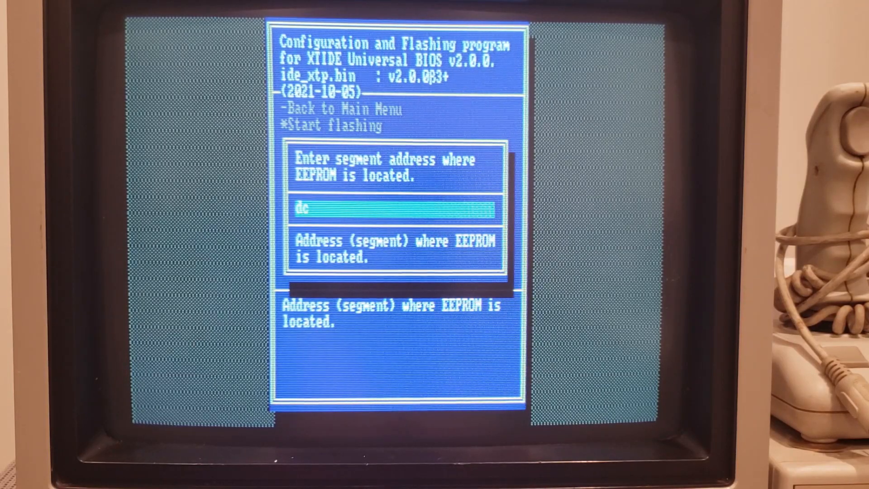
# Step: Confirm DC00h as the EEPROM address and flash the BIOS
pyautogui.press('Return')
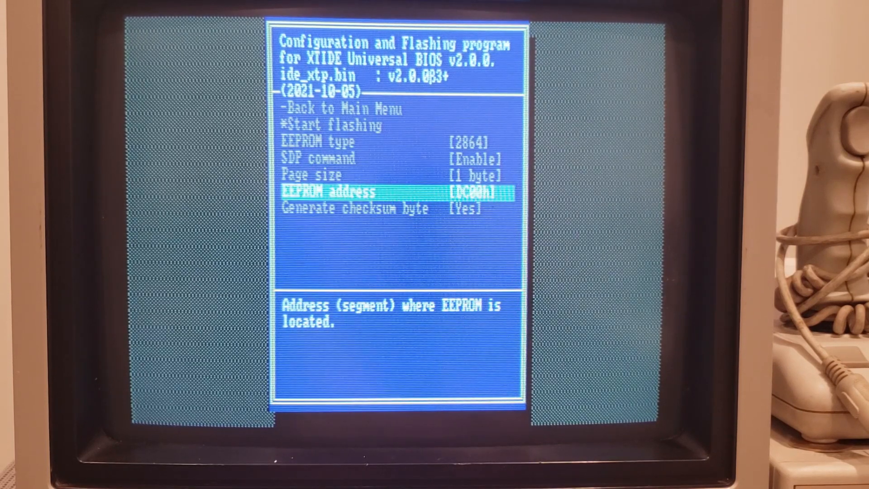
pyautogui.press('Return')
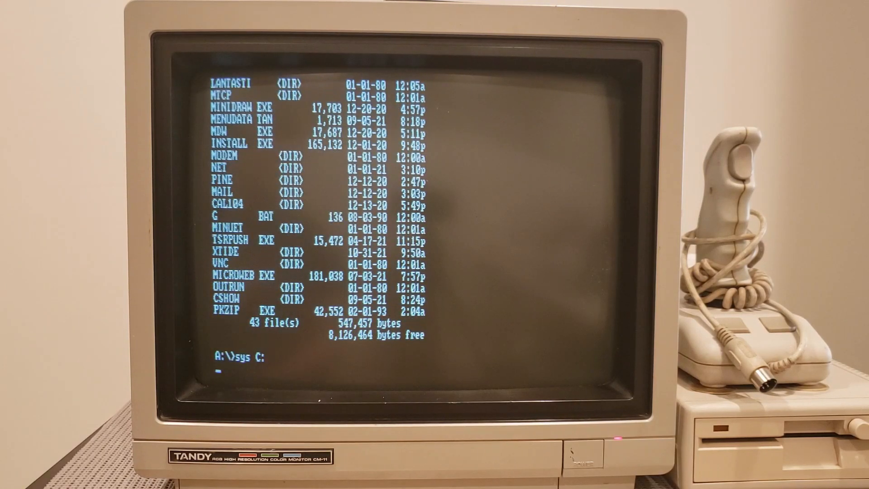
# Step: Transfer system files to C: with sys and rewrite the boot record with fdisk /mbr
pyautogui.press('Return')
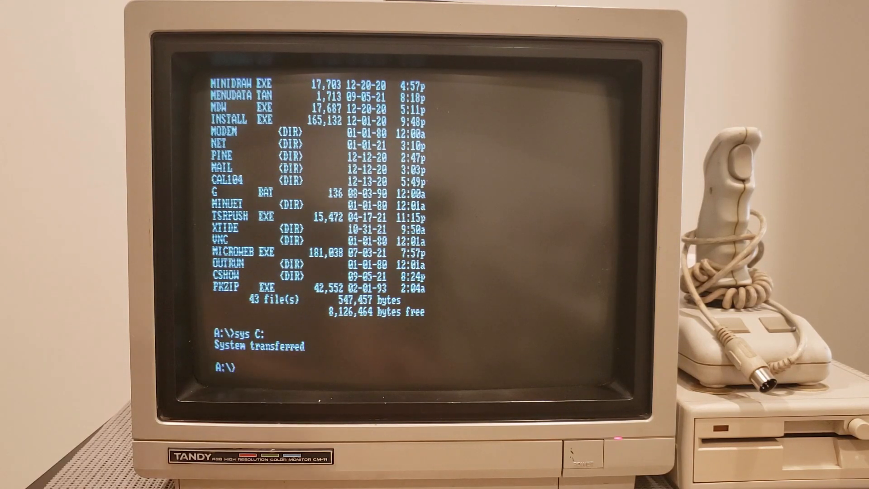
pyautogui.write('fdisk /')
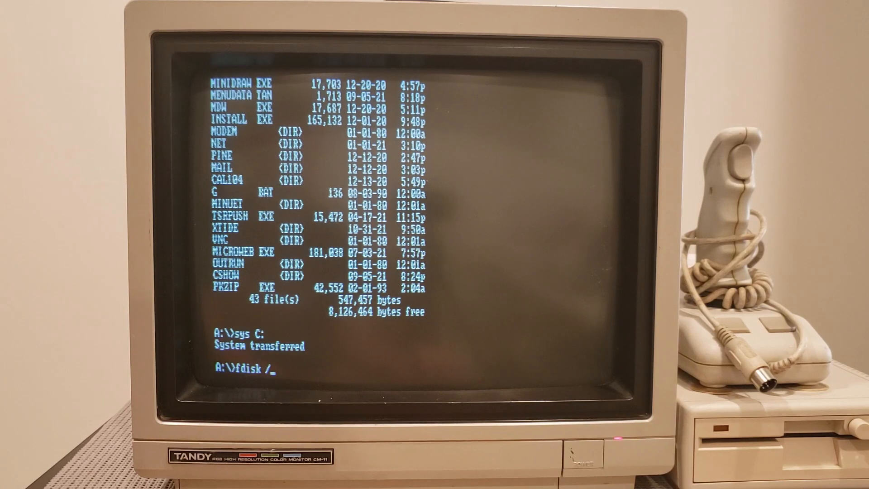
pyautogui.write('mbr')
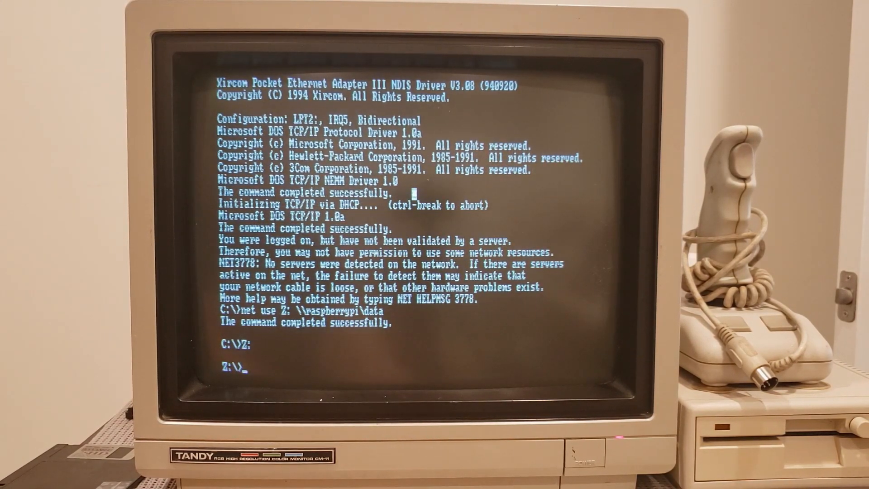
# Step: Browse to RETRO\TANDY\C on Z: and copy FILES.ZIP to D:
pyautogui.write('cd retro')
pyautogui.write('copy files')
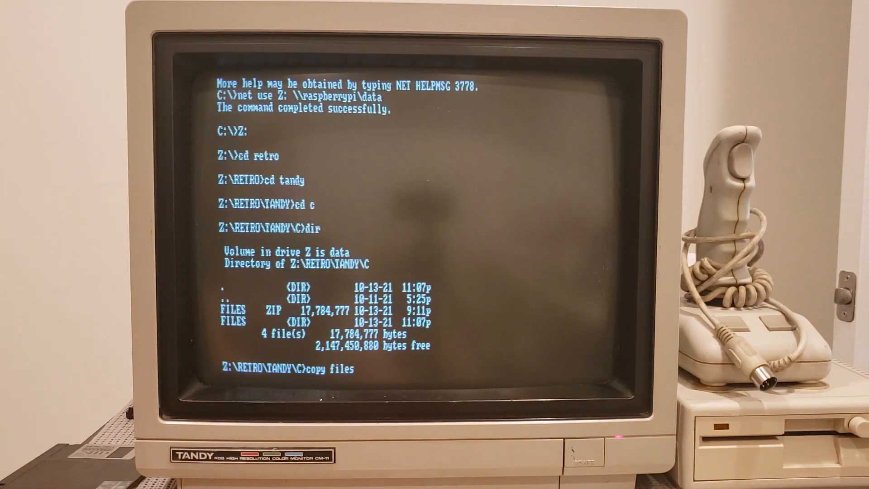
pyautogui.write('.zip D:')
pyautogui.write('pkunzip -d')
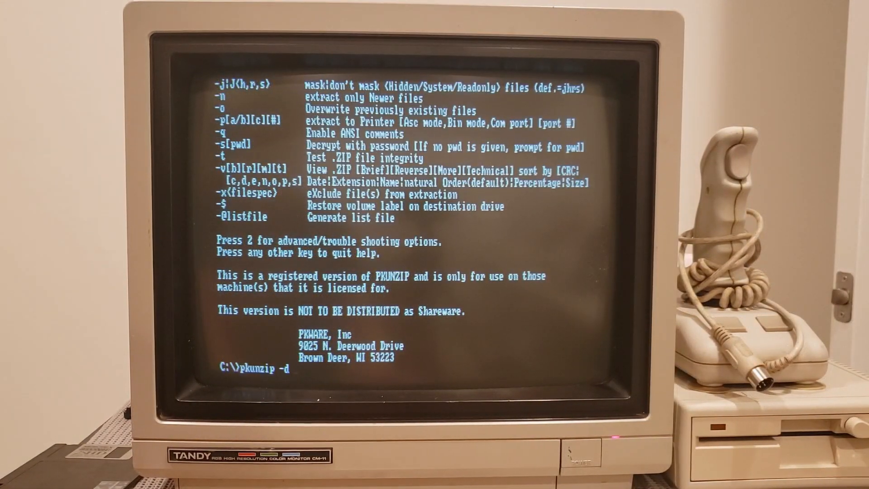
# Step: Extract D:\files.zip with directories using pkunzip -d
pyautogui.write('D:\\files.')
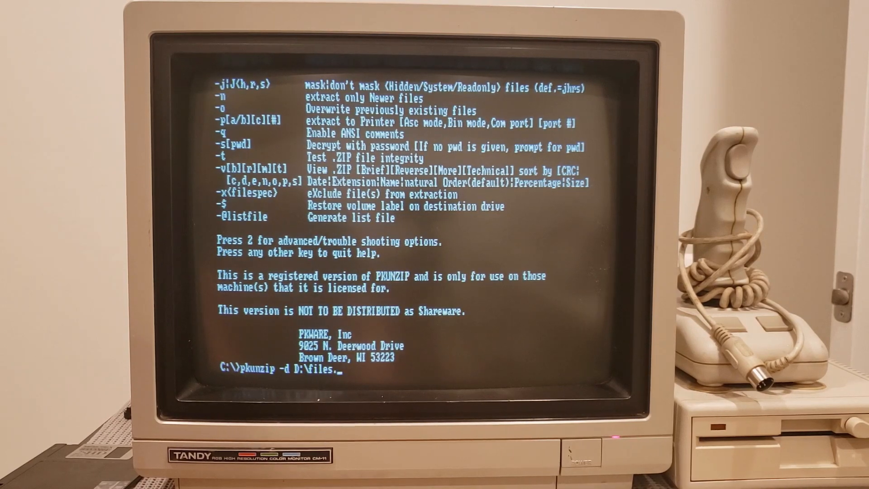
pyautogui.press('Return')
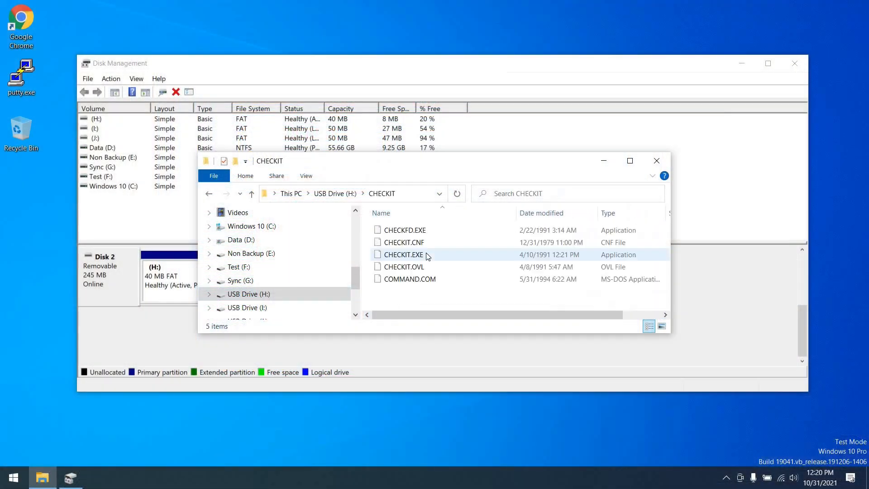
pyautogui.moveTo(413, 255)
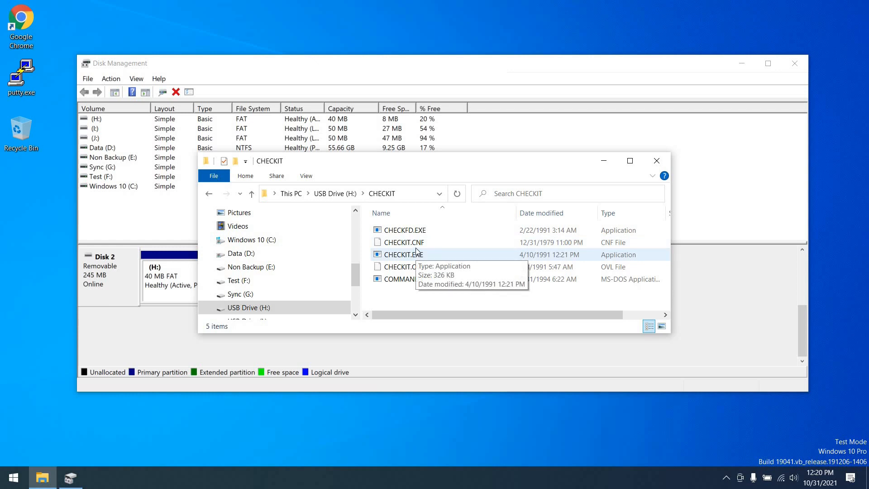
# Step: Copy CHECKIT.CNF from the USB CHECKIT folder to the desktop and open it in TextPad
pyautogui.click(405, 242)
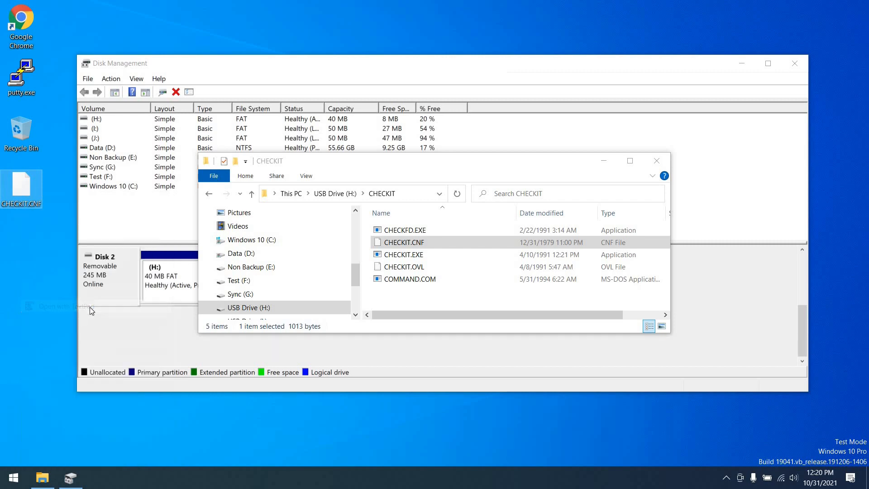
pyautogui.doubleClick(403, 243)
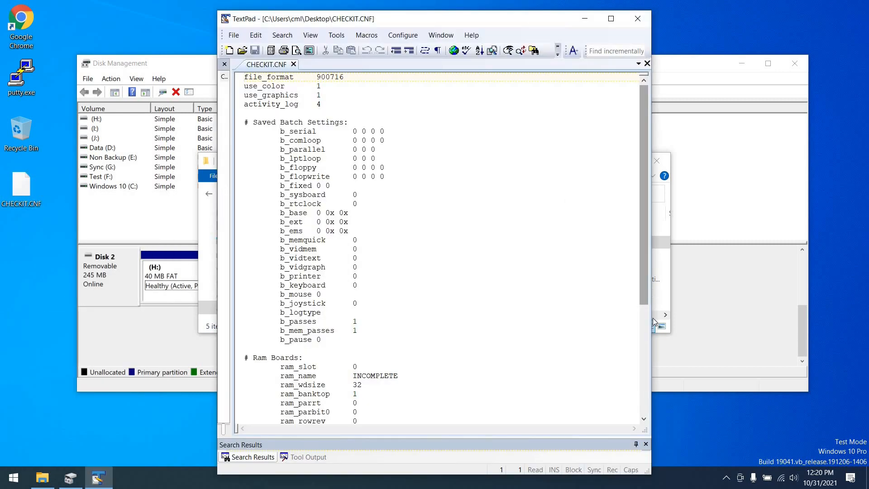